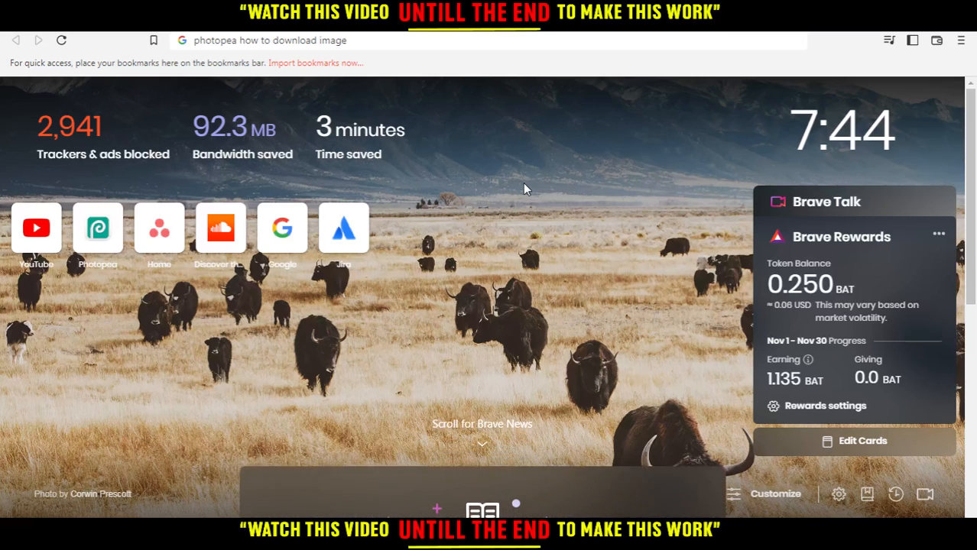
pyautogui.moveTo(422, 37)
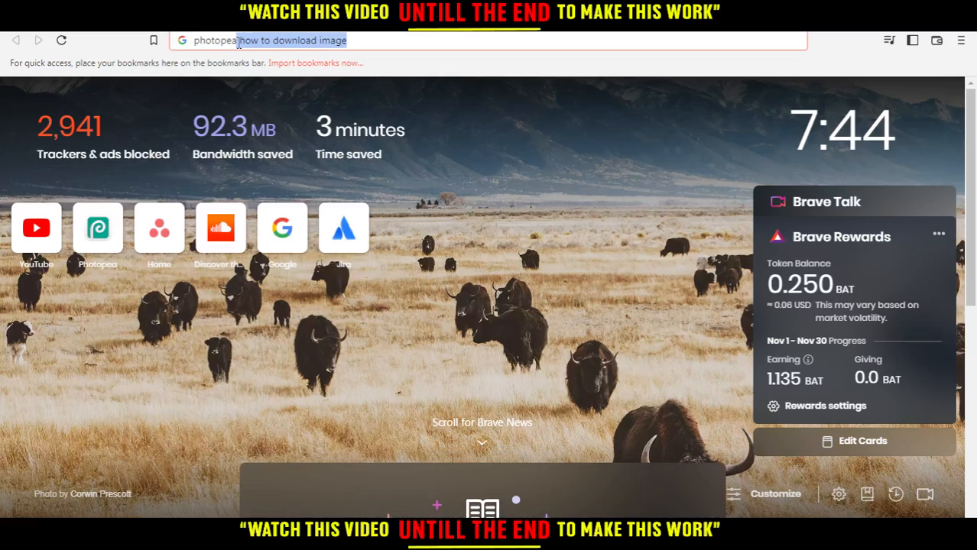
# Navigate the browser to photopea.com.
pyautogui.write('photopea.com')
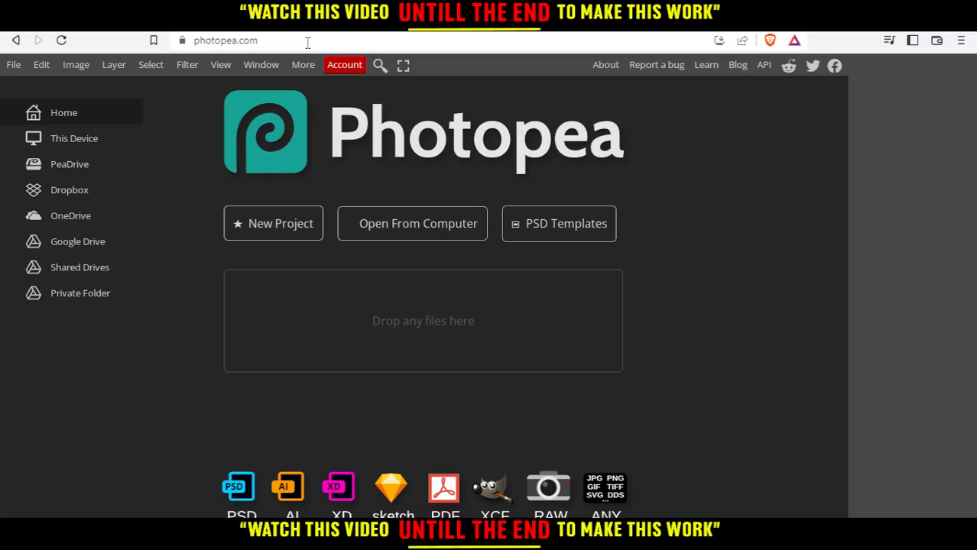
pyautogui.moveTo(382, 232)
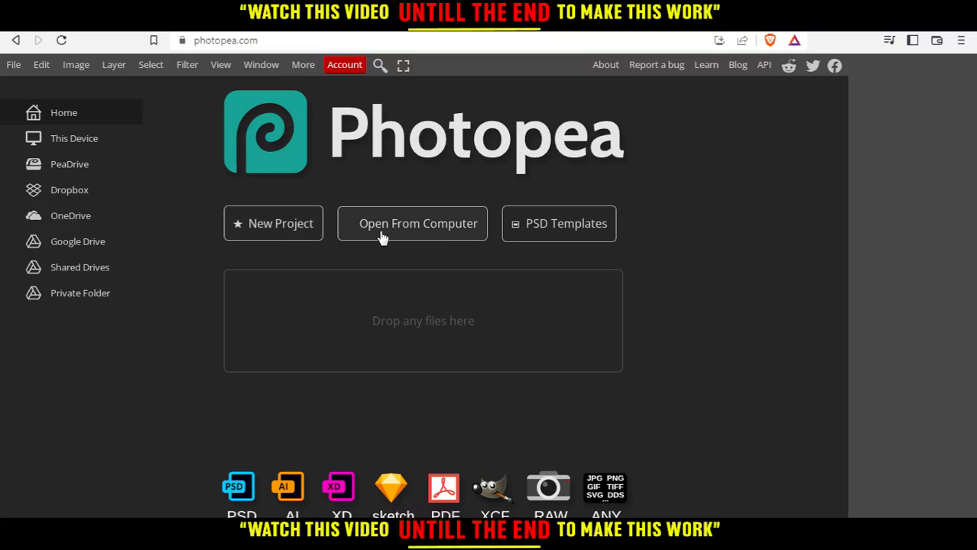
pyautogui.moveTo(552, 223)
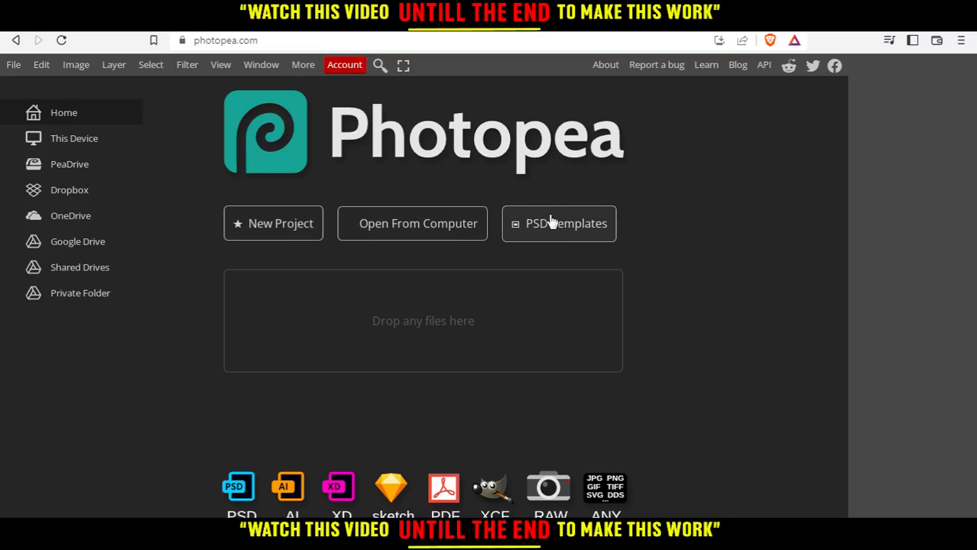
pyautogui.moveTo(398, 287)
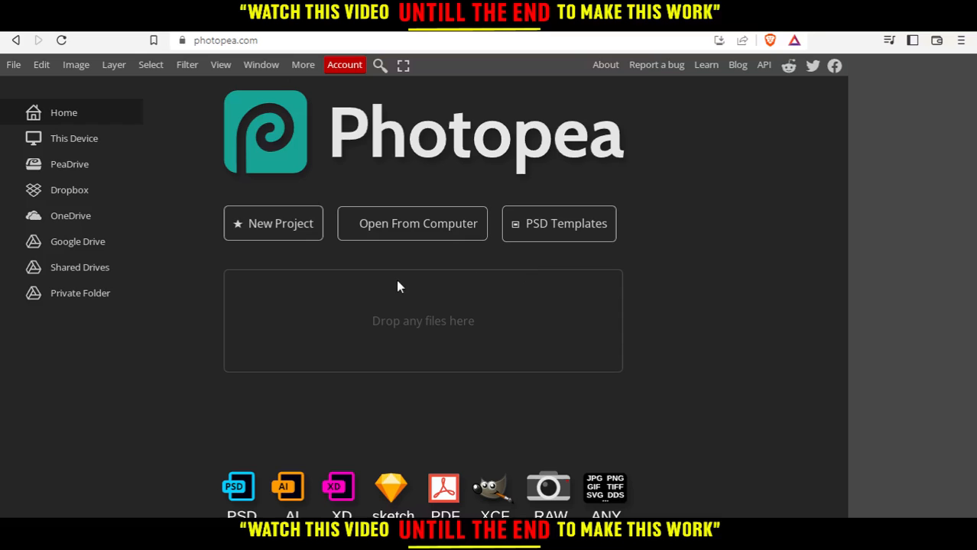
# Start a new project from the green 'Wake Me Up!' template.
pyautogui.click(272, 223)
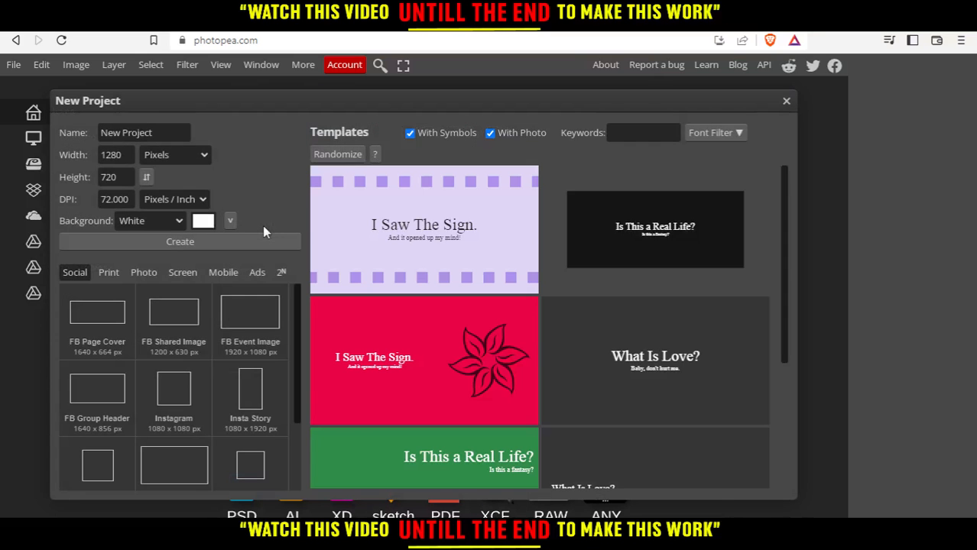
pyautogui.scroll(-3)
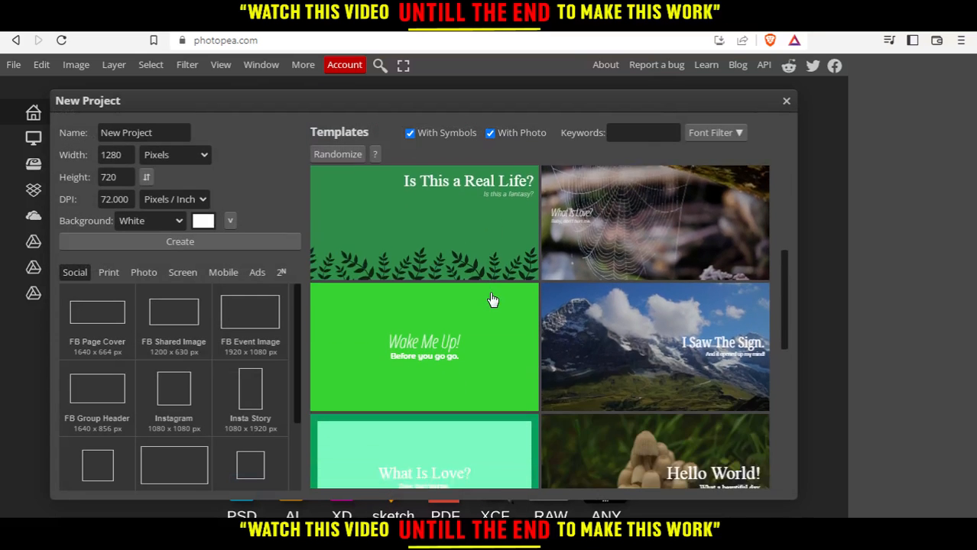
pyautogui.click(425, 346)
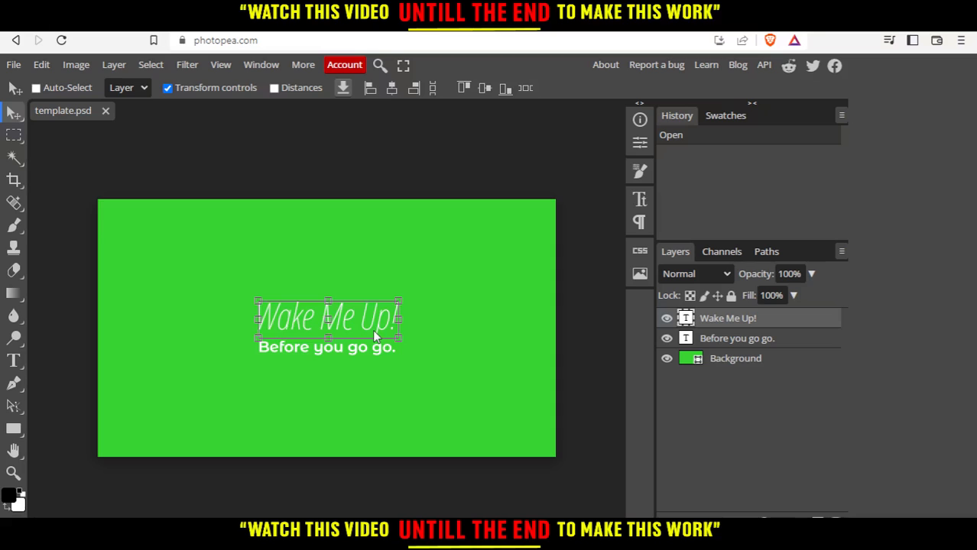
pyautogui.moveTo(327, 316); pyautogui.dragTo(327, 298)
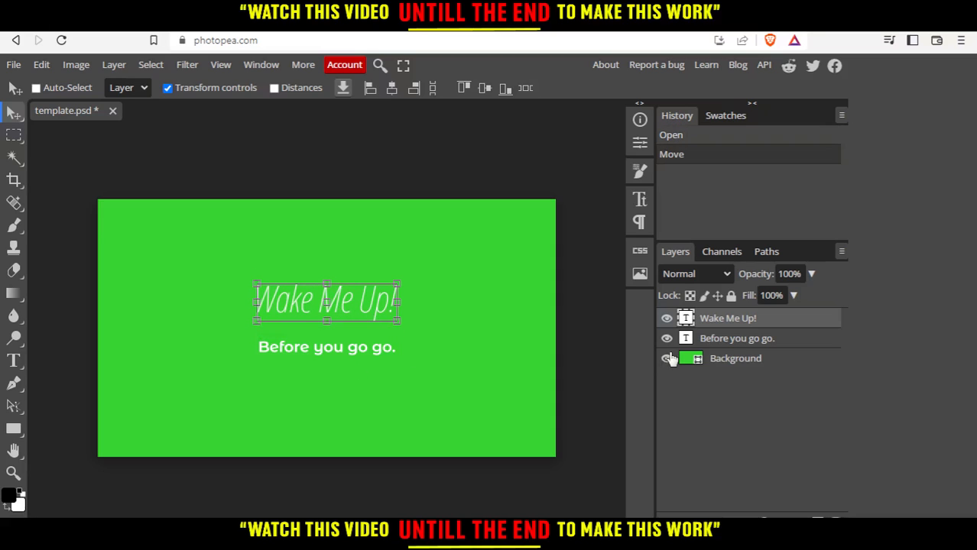
pyautogui.moveTo(634, 348)
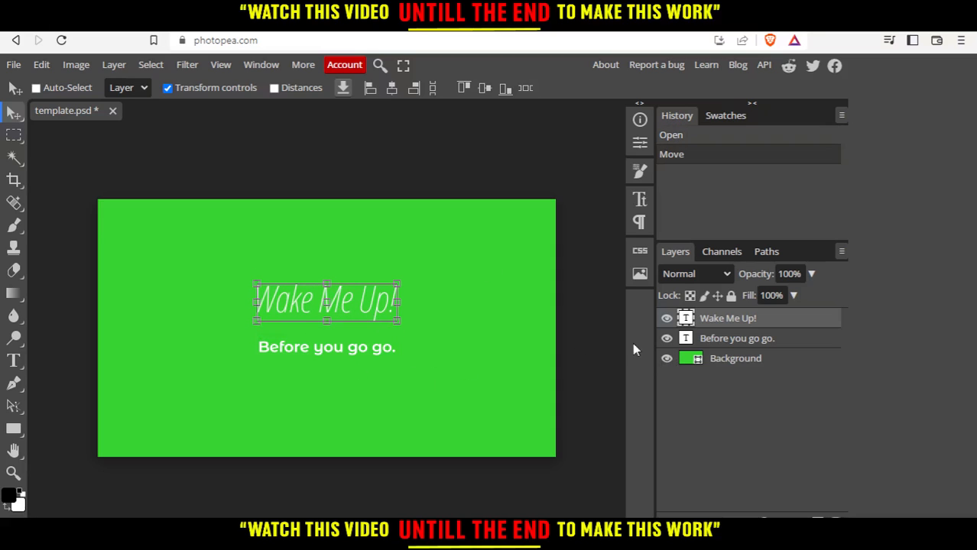
pyautogui.click(737, 337)
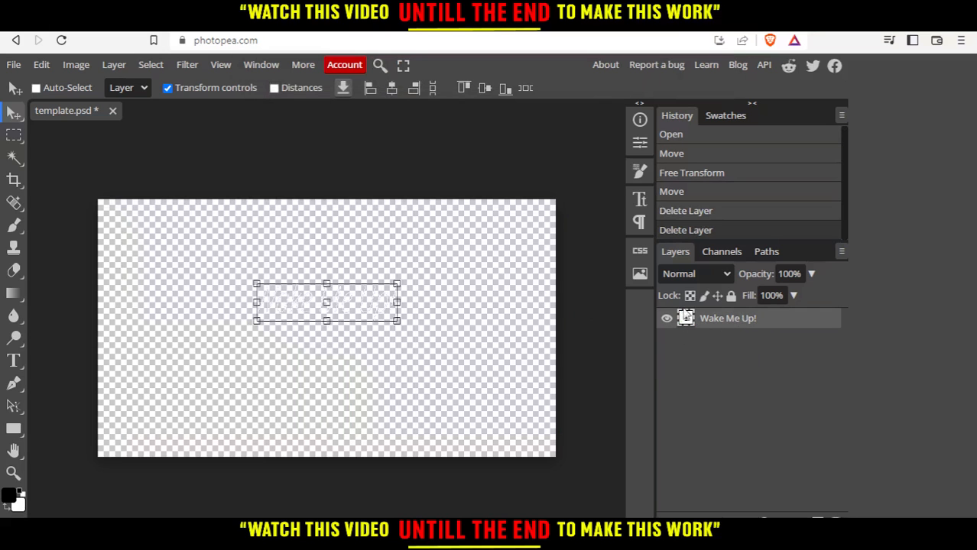
pyautogui.moveTo(416, 300)
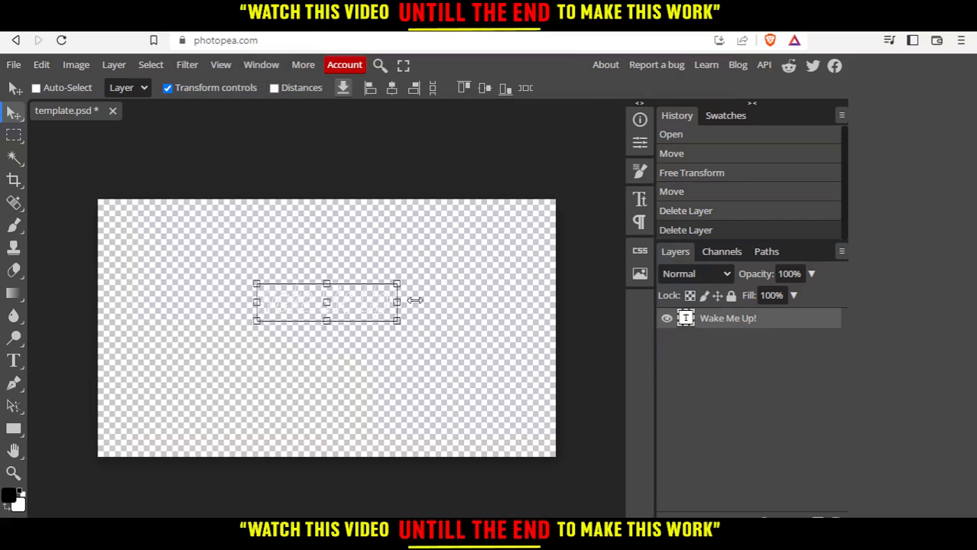
pyautogui.moveTo(526, 273)
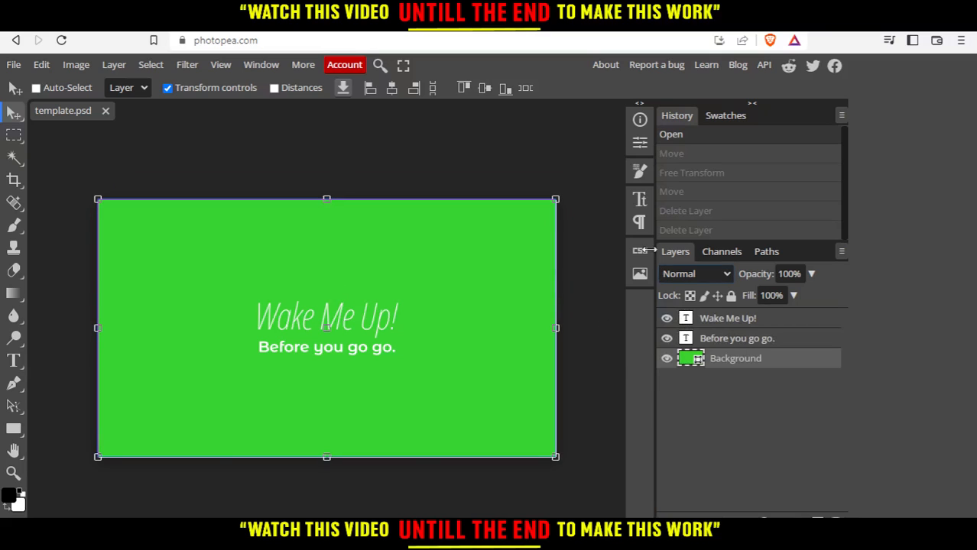
# Search the stock gallery for 'moon' and add a moon photo to the document.
pyautogui.click(639, 275)
pyautogui.write('m')
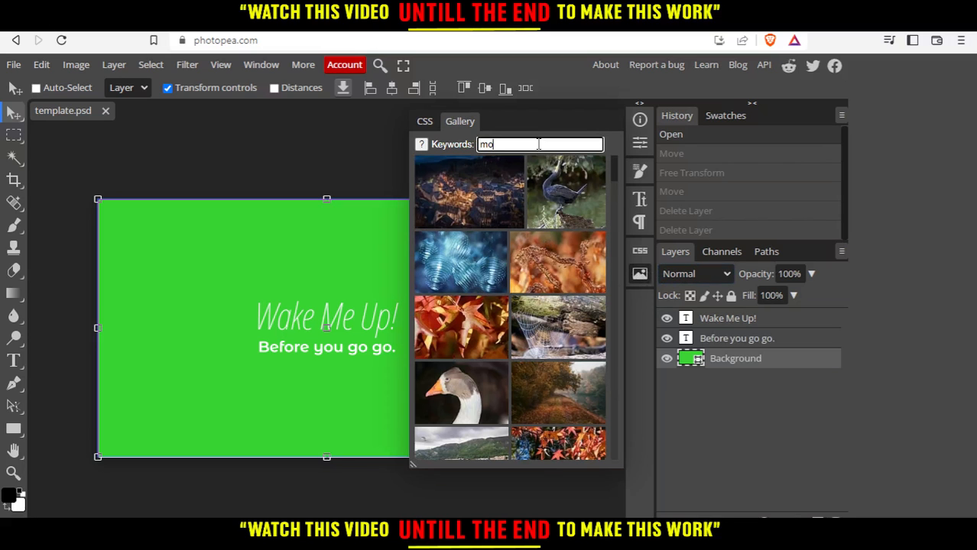
pyautogui.write('on')
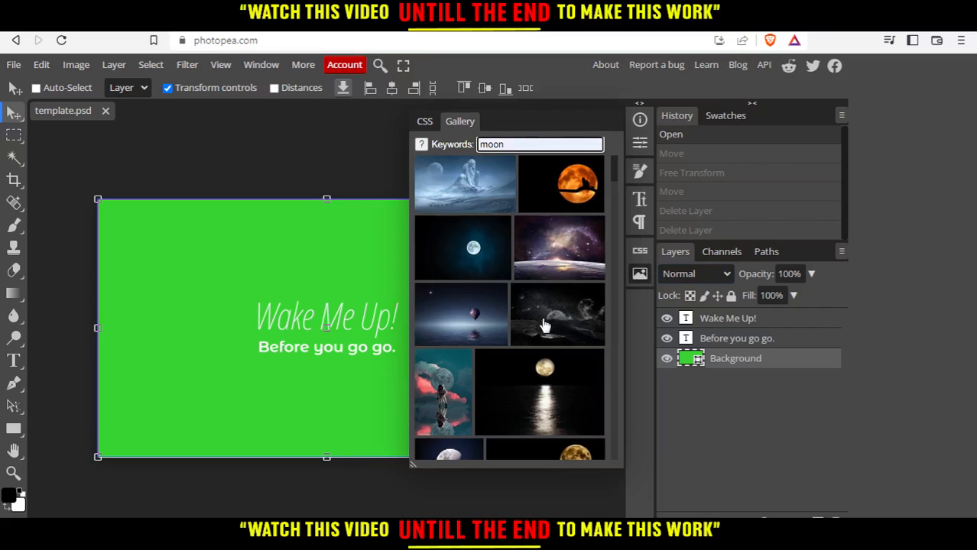
pyautogui.click(559, 315)
pyautogui.write('test')
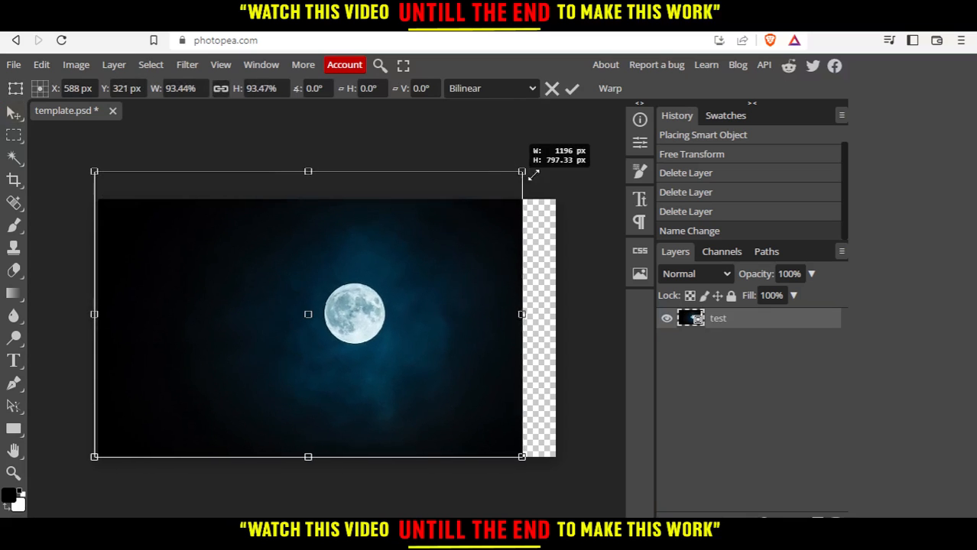
# Commit the Free Transform so the moon layer 'test' spans the full canvas.
pyautogui.click(572, 87)
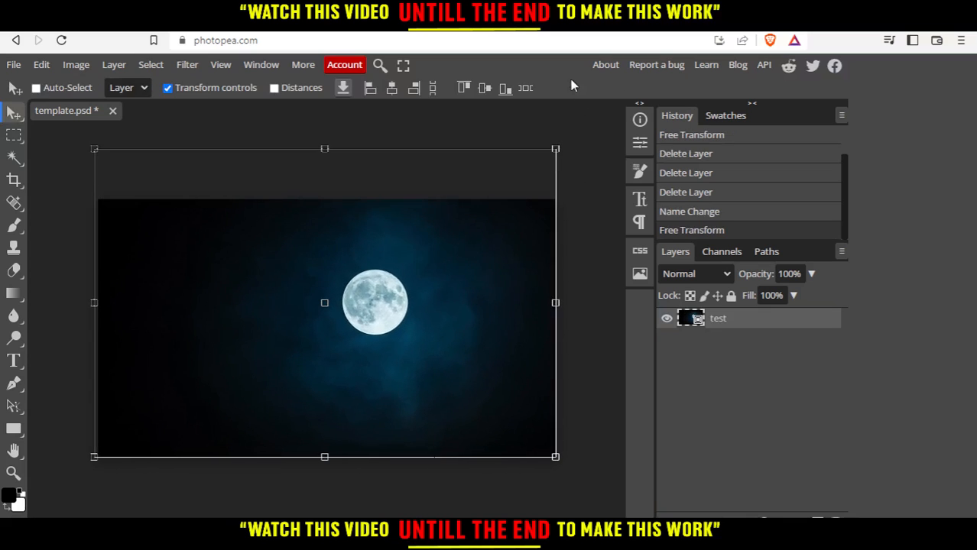
pyautogui.moveTo(235, 367)
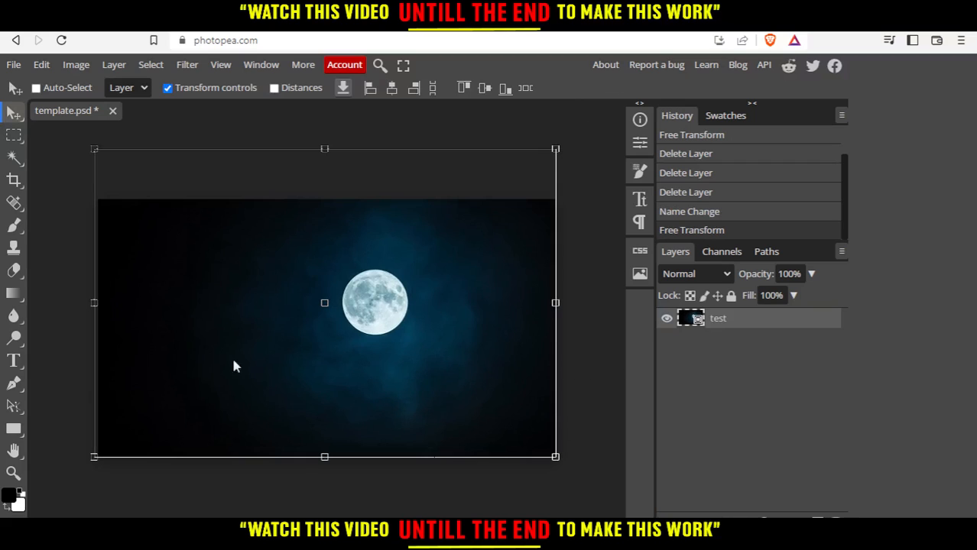
pyautogui.moveTo(340, 449)
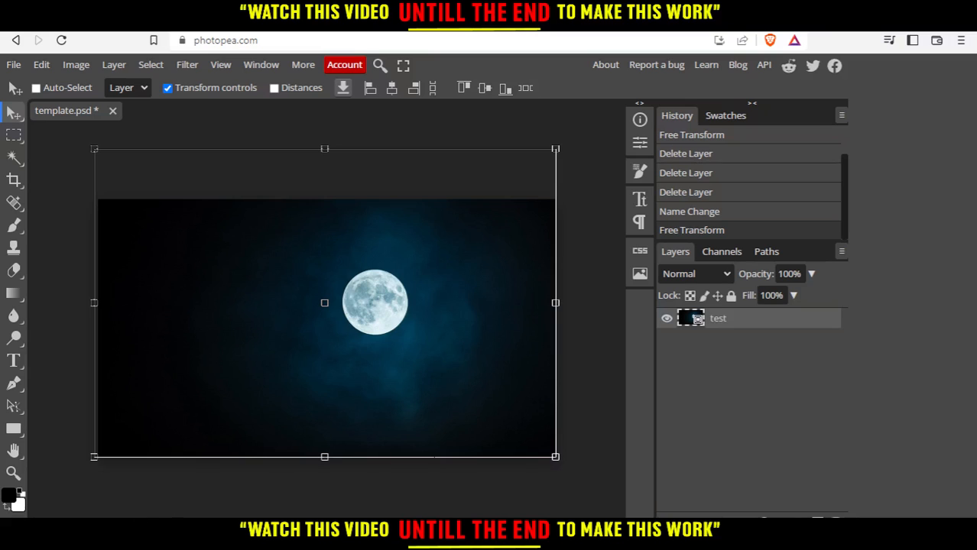
pyautogui.moveTo(340, 178)
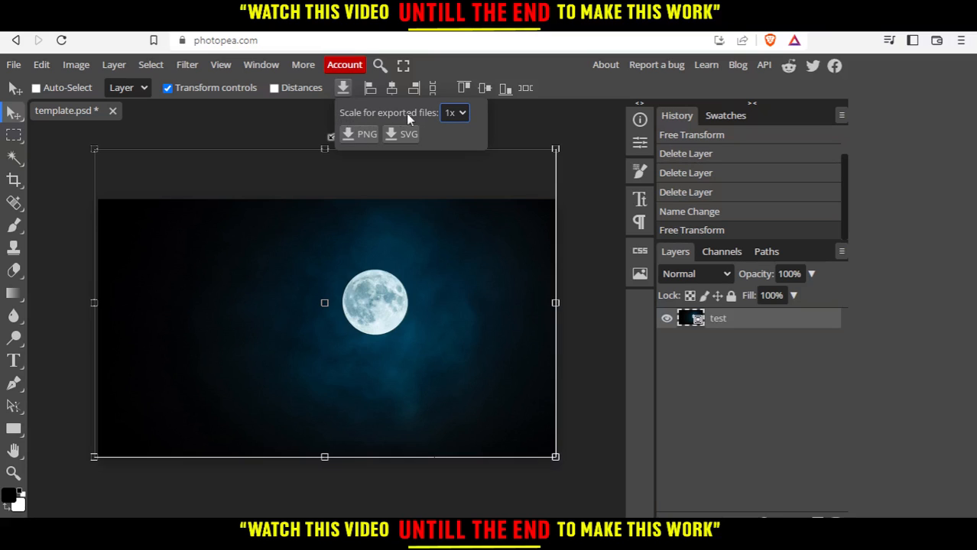
pyautogui.moveTo(452, 146)
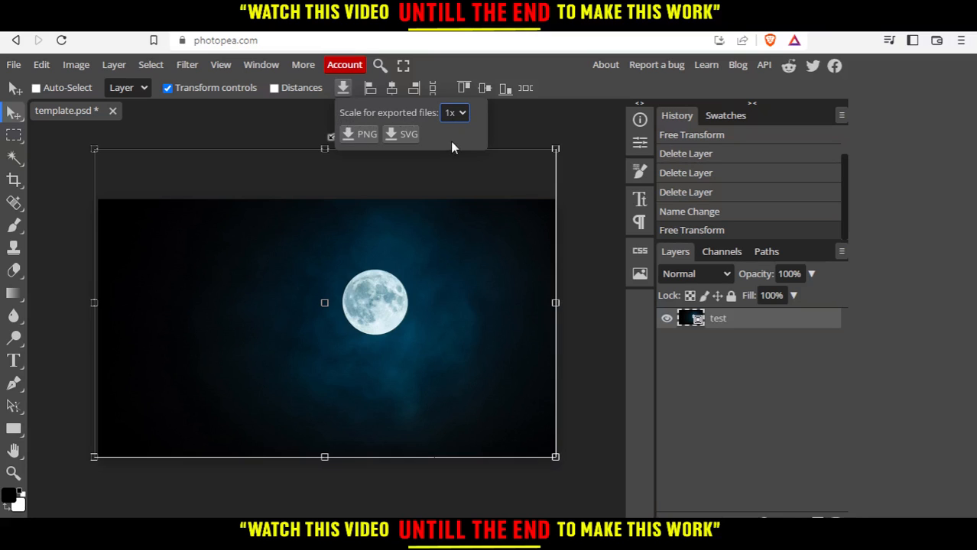
pyautogui.moveTo(461, 120)
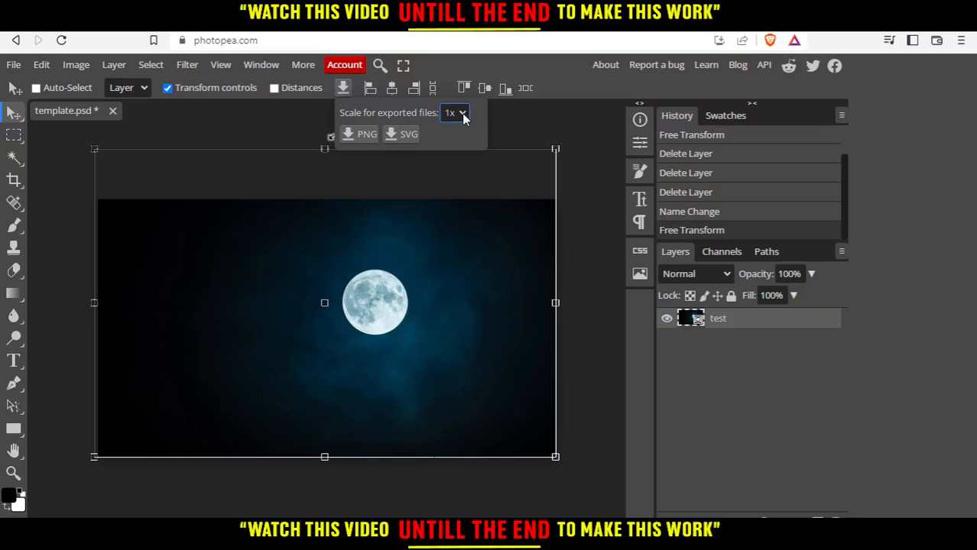
pyautogui.moveTo(460, 116)
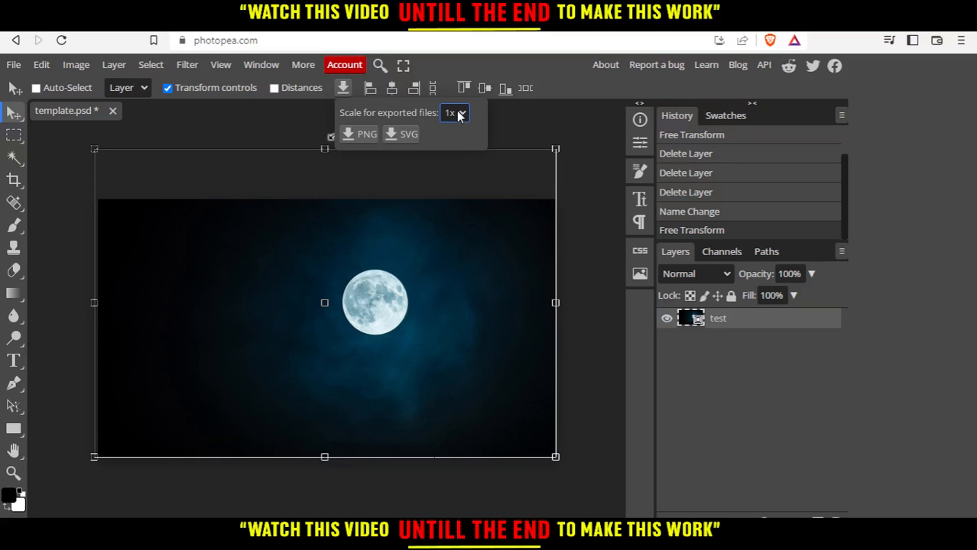
pyautogui.moveTo(455, 120)
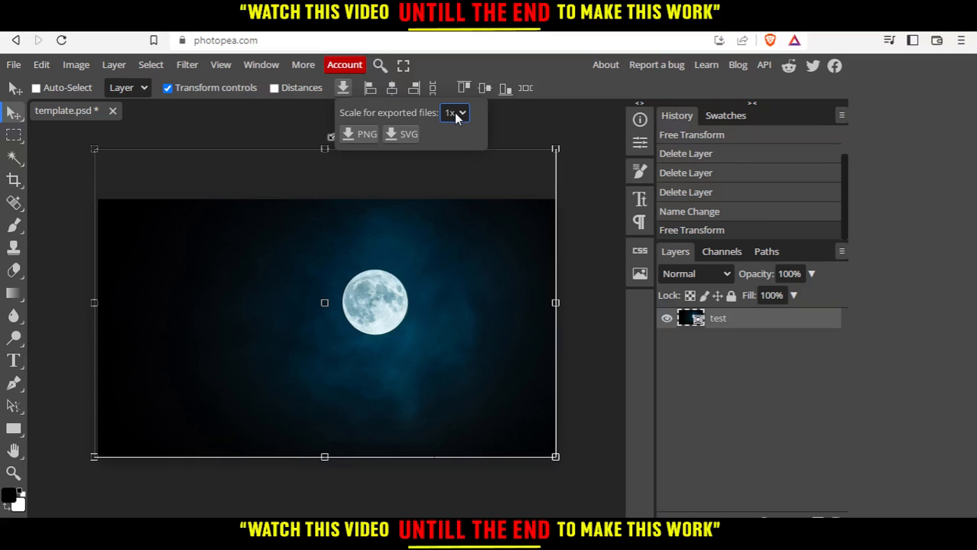
pyautogui.moveTo(382, 151)
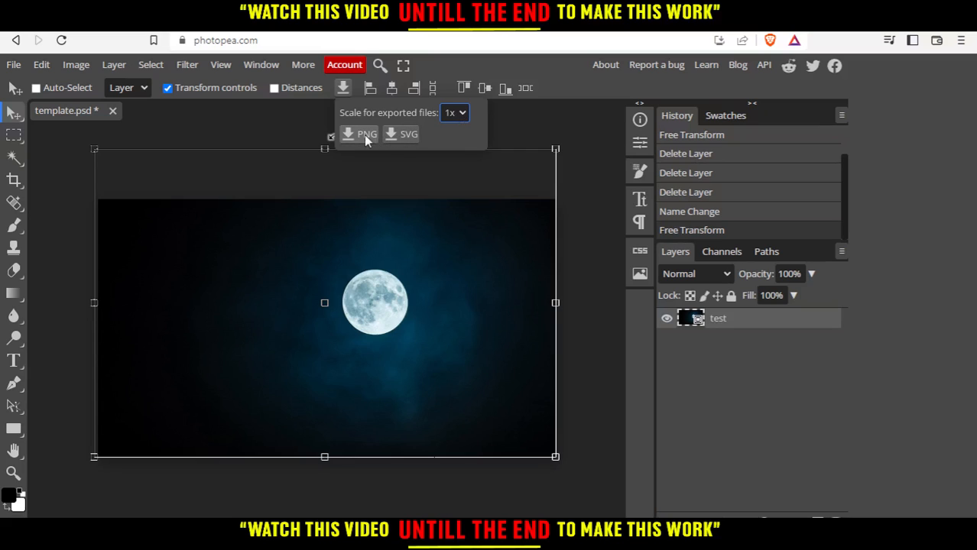
# Export the moon layer as PNG so test.png downloads.
pyautogui.click(359, 134)
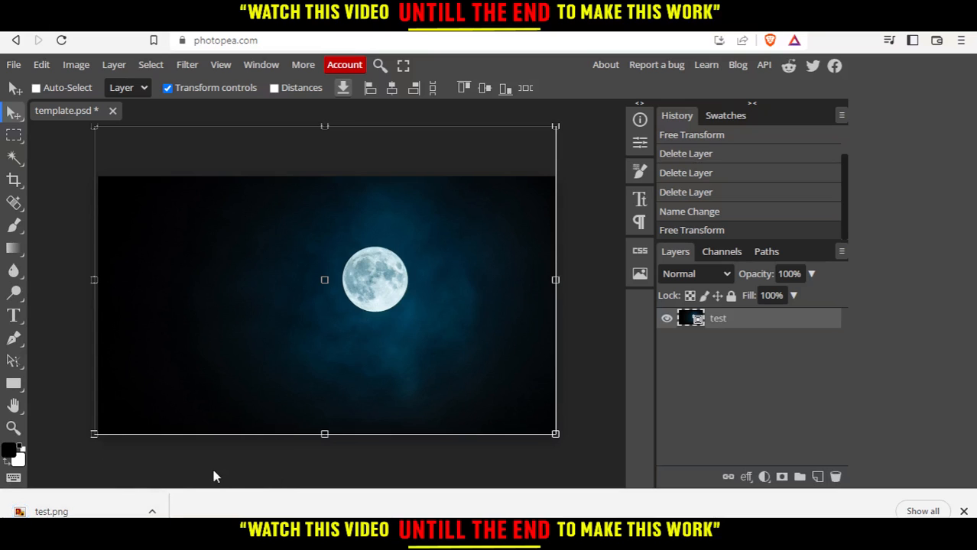
pyautogui.moveTo(211, 342)
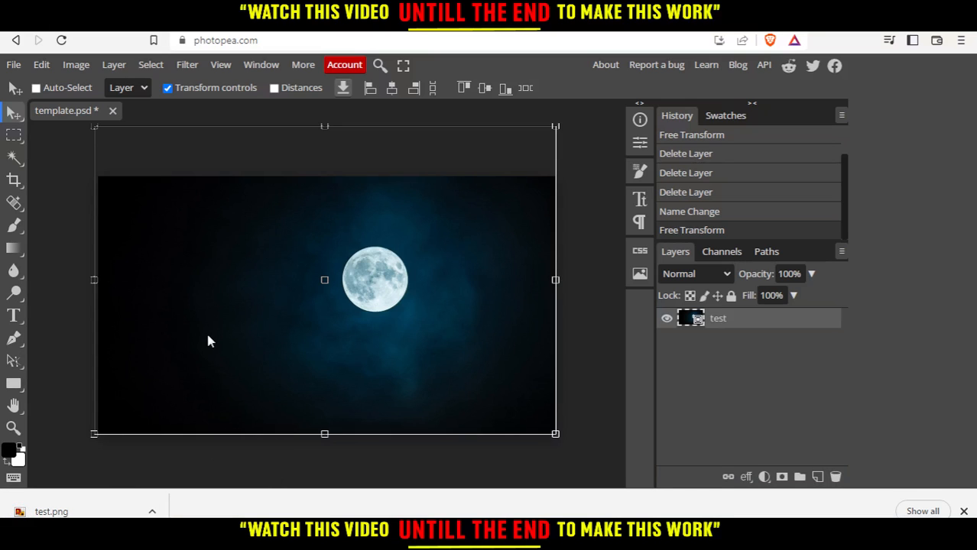